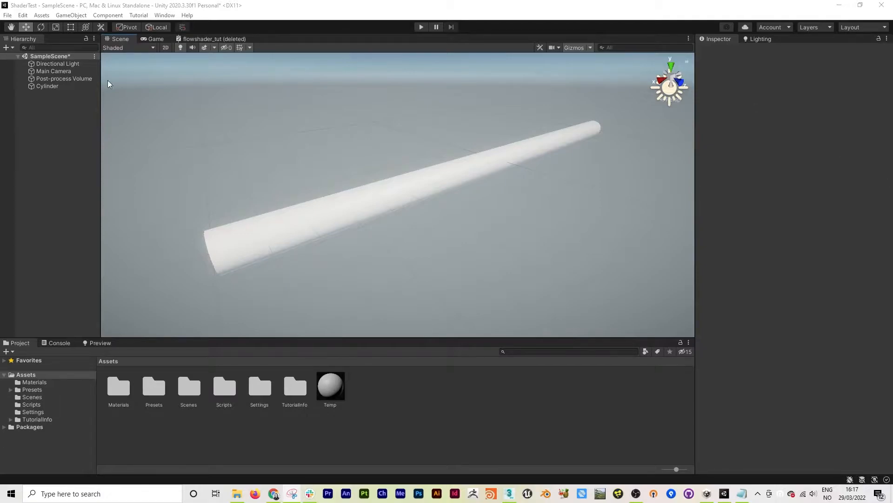
Step: Inspect the SampleScene root, the cylinder and the directional light in the Hierarchy
left_click(50, 56)
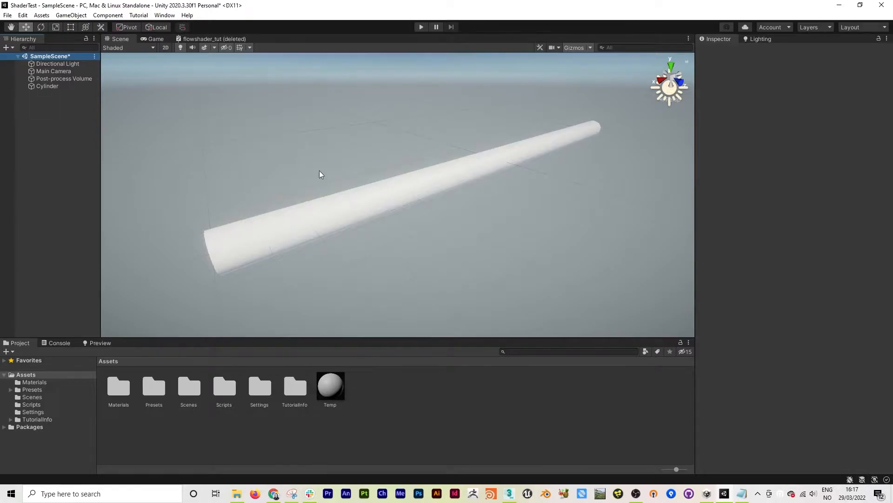
left_click(47, 86)
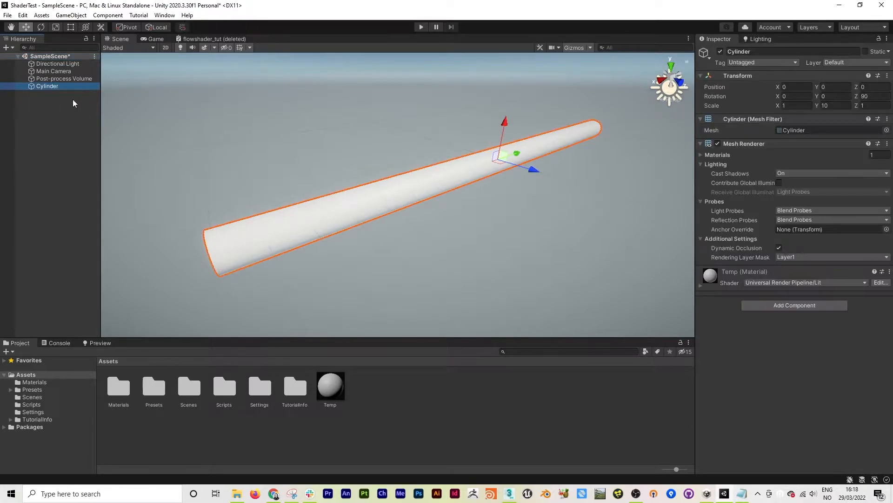
left_click(57, 63)
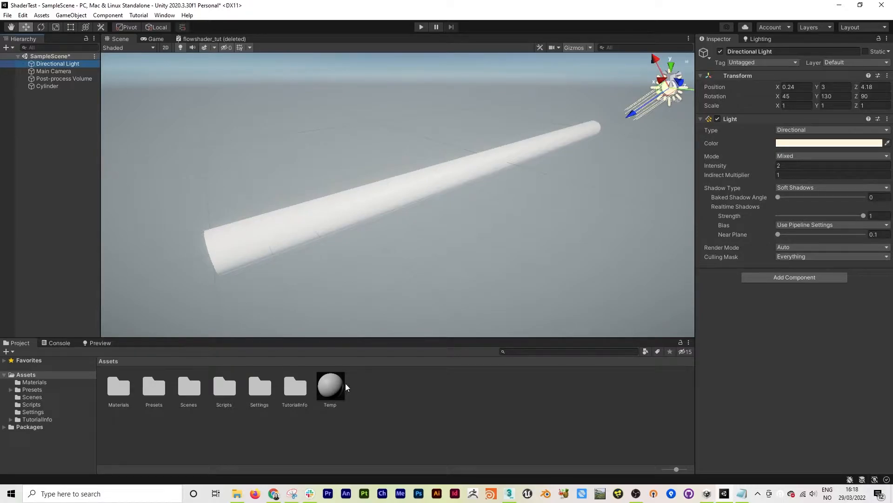
left_click(47, 86)
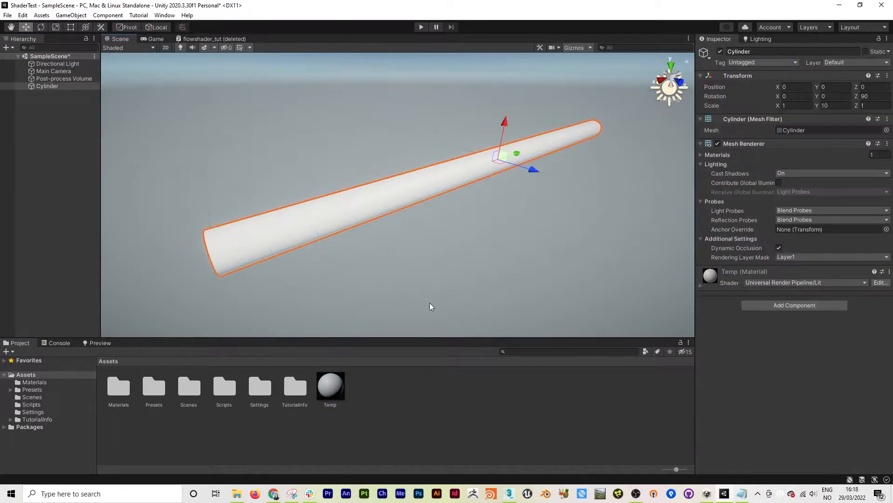
mouse_move(391, 385)
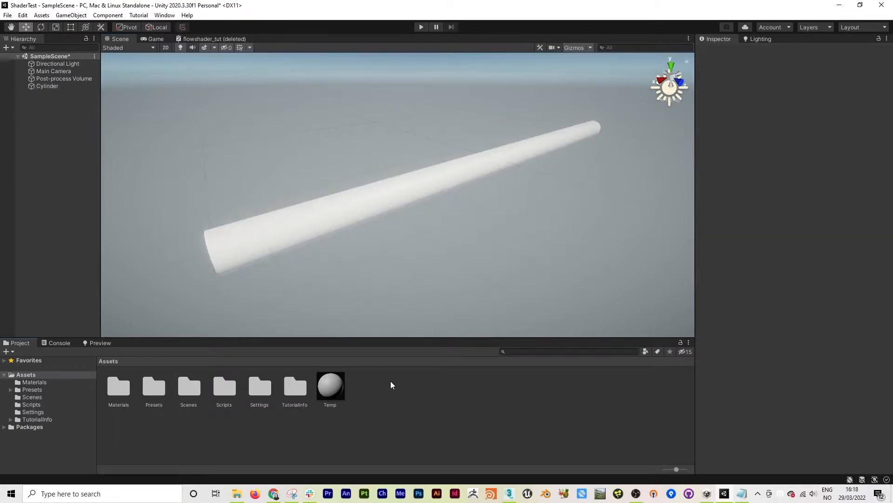
Step: Create a Lit Shader Graph asset in Assets named flowshader_tut
right_click(392, 385)
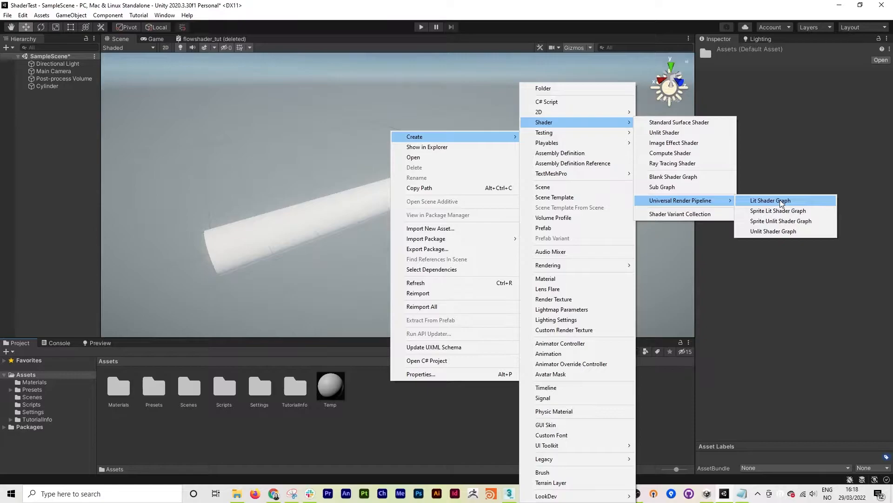
left_click(770, 200)
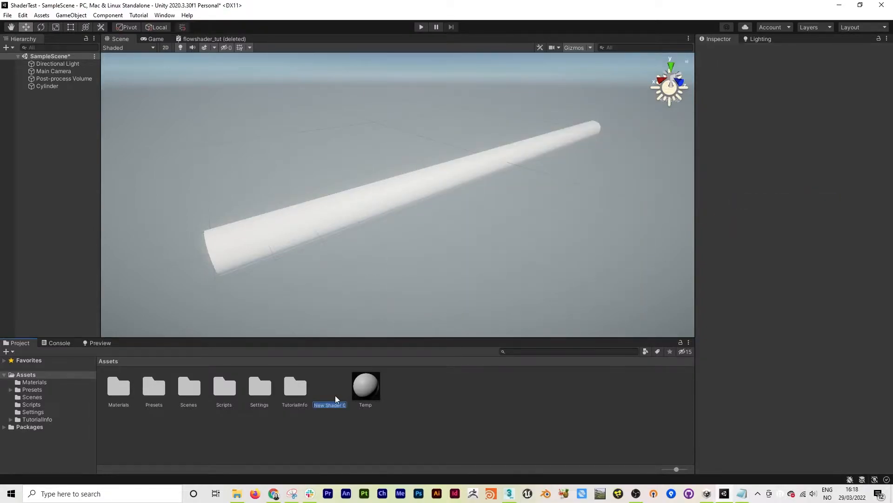
type("flows")
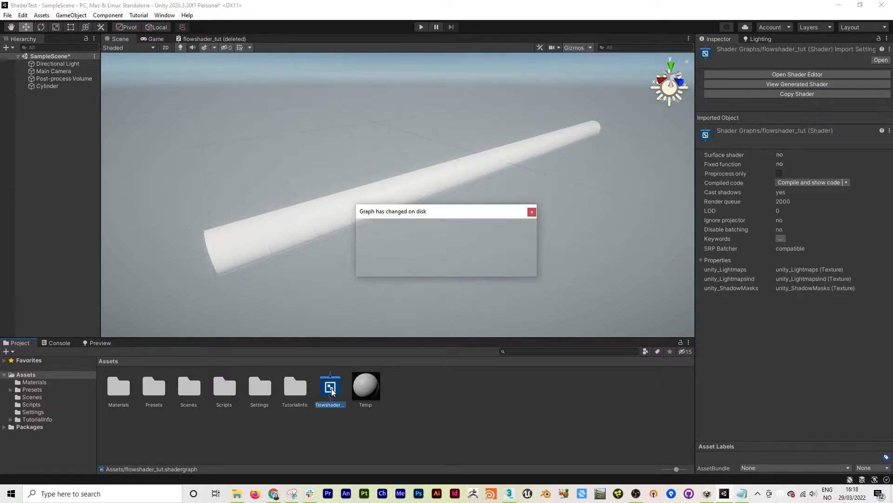
Step: Open flowshader_tut and tick Alpha Clip and Two Sided in Graph Settings
left_click(531, 211)
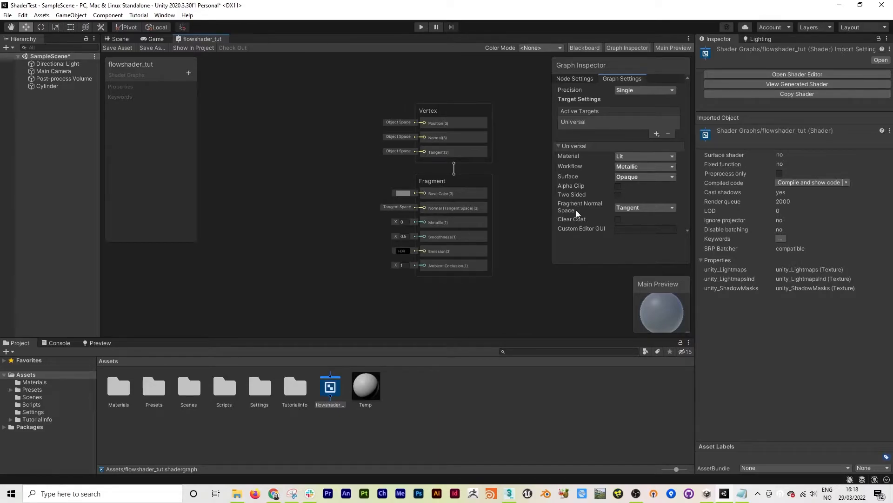
left_click(617, 186)
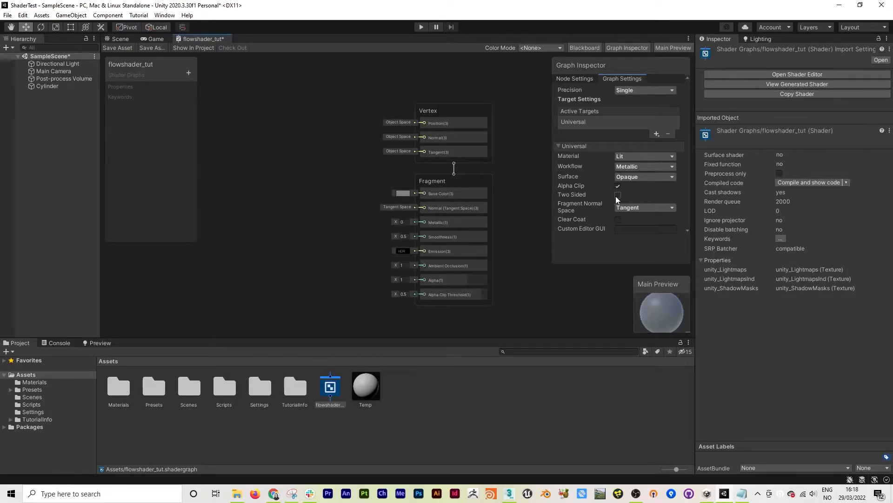
left_click(618, 195)
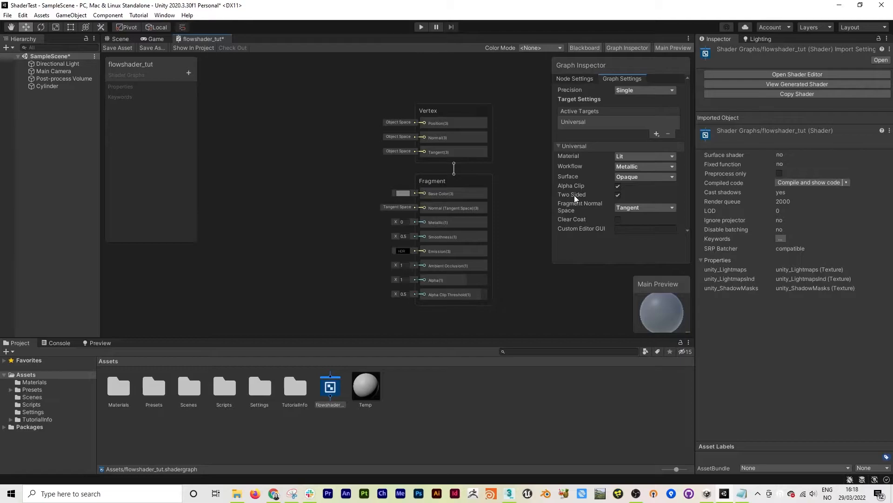
mouse_move(336, 197)
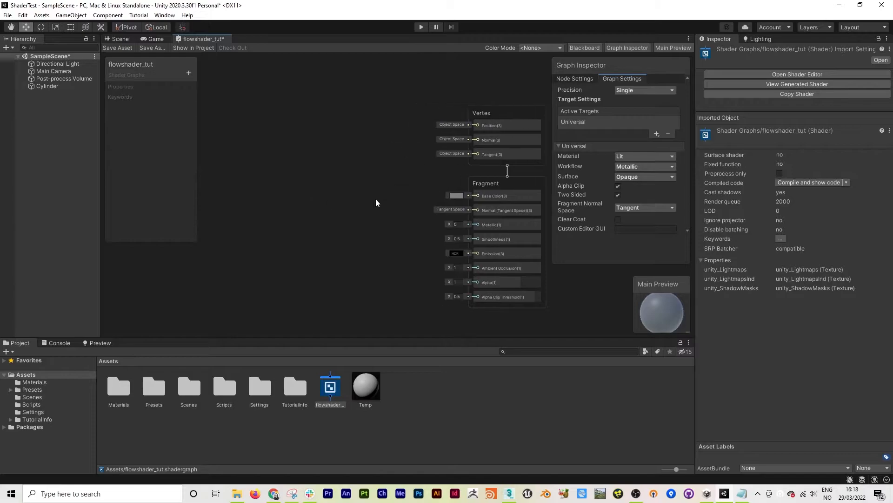
Step: Chain Position, Object, Subtract, Split and Step nodes into the master stack, then save
right_click(376, 203)
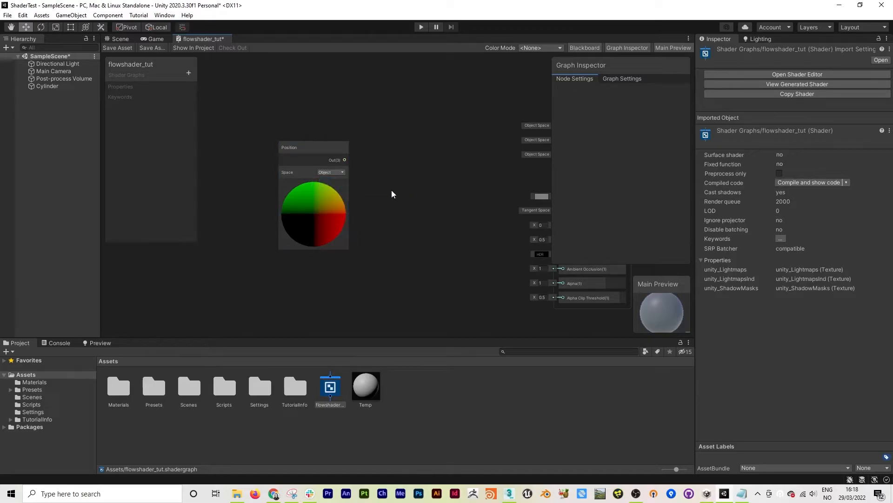
right_click(392, 195)
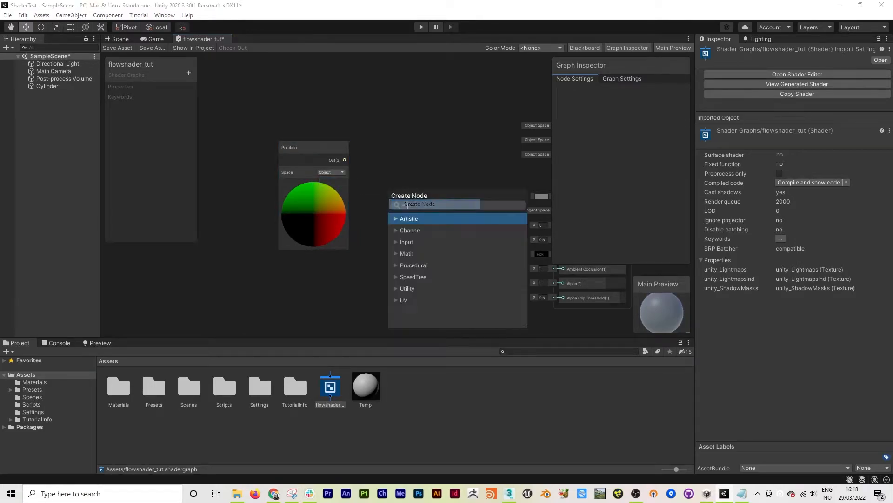
left_click(459, 204)
type("o")
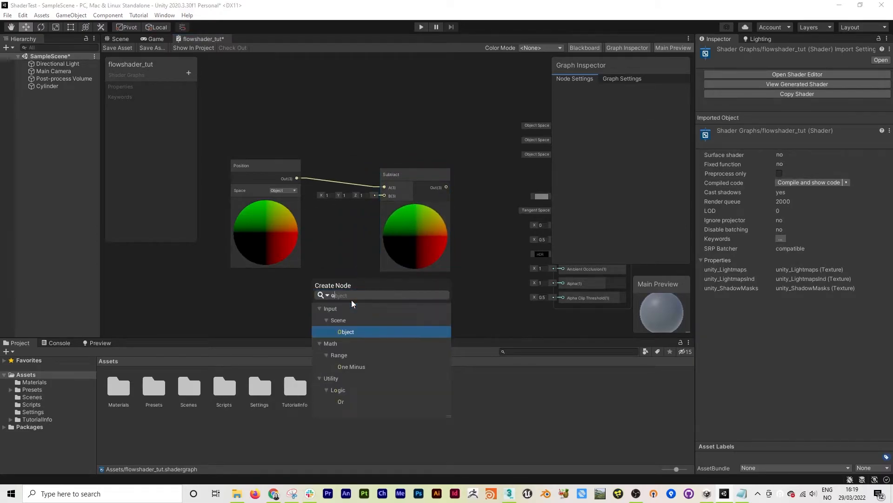
left_click(346, 332)
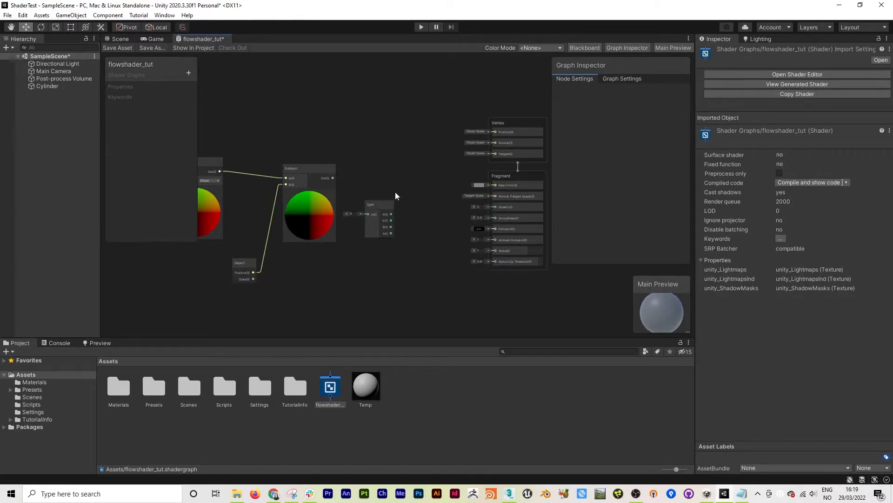
left_click(381, 168)
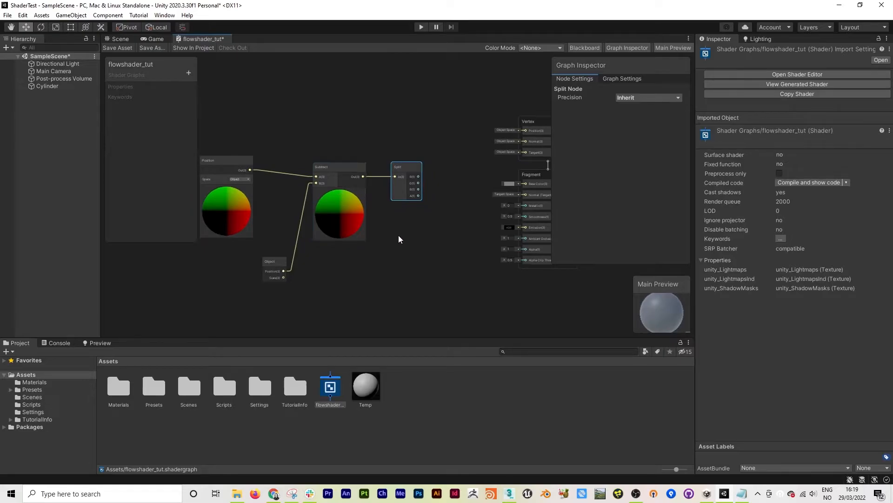
type("step")
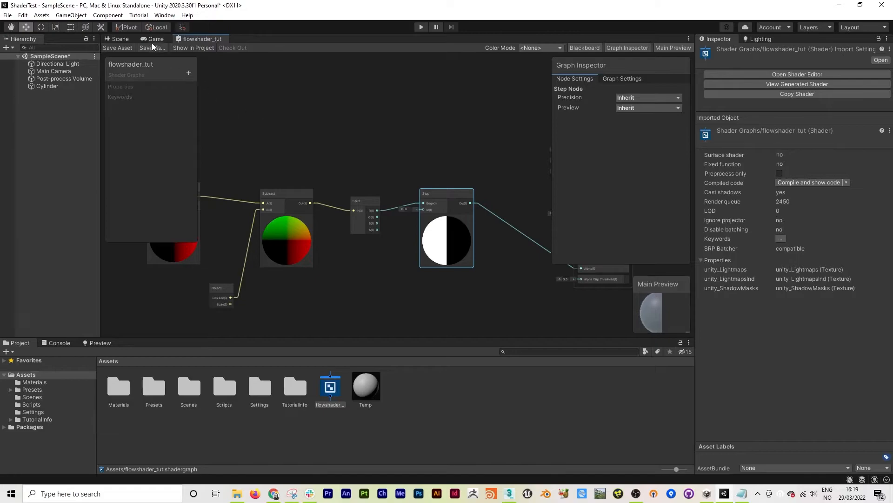
Step: Create a material from flowshader_tut, apply it to the cylinder, and select the cylinder
right_click(330, 388)
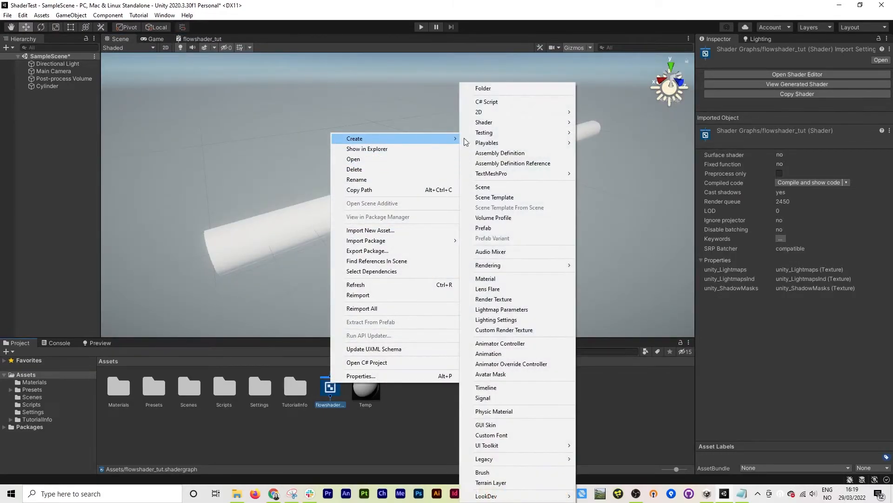
left_click(485, 278)
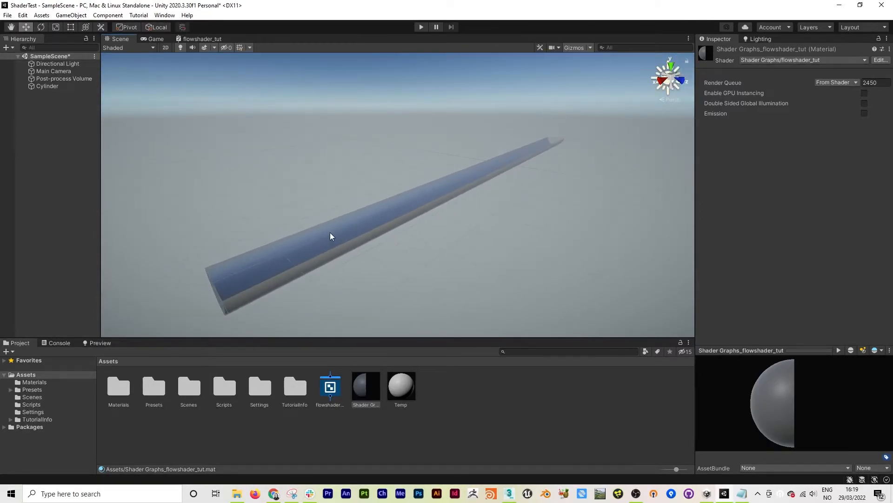
left_click(330, 237)
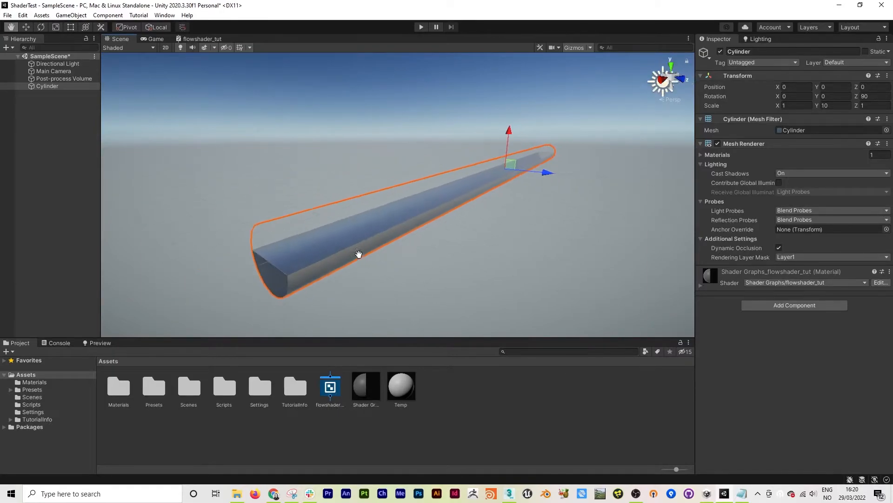
Step: Reopen flowshader_tut, return to the Scene view, and select the cylinder to check its material
double_click(330, 385)
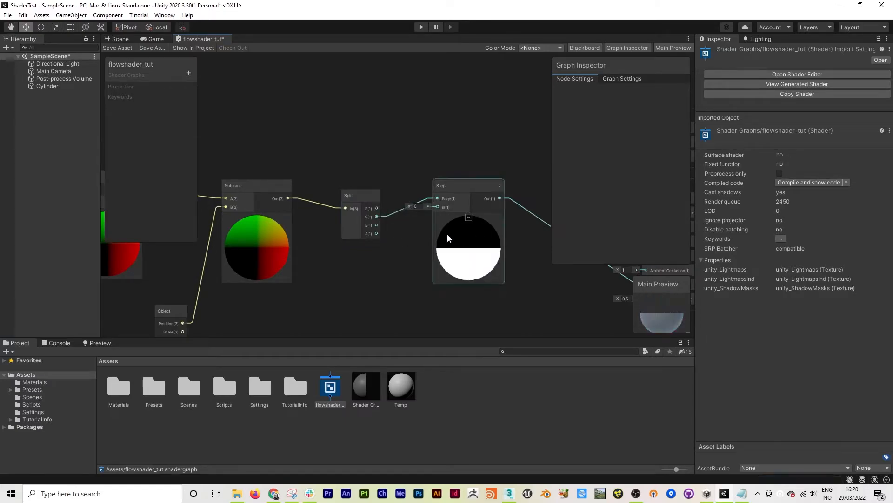
mouse_move(447, 223)
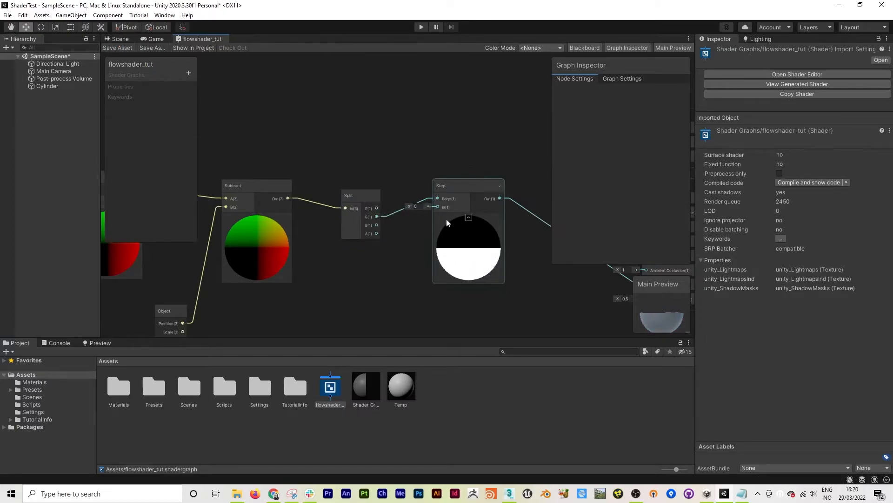
left_click(120, 39)
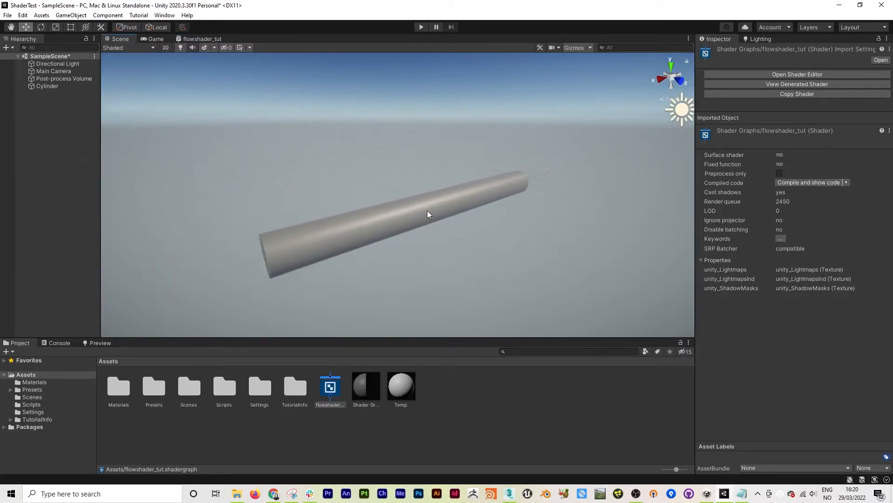
left_click(47, 85)
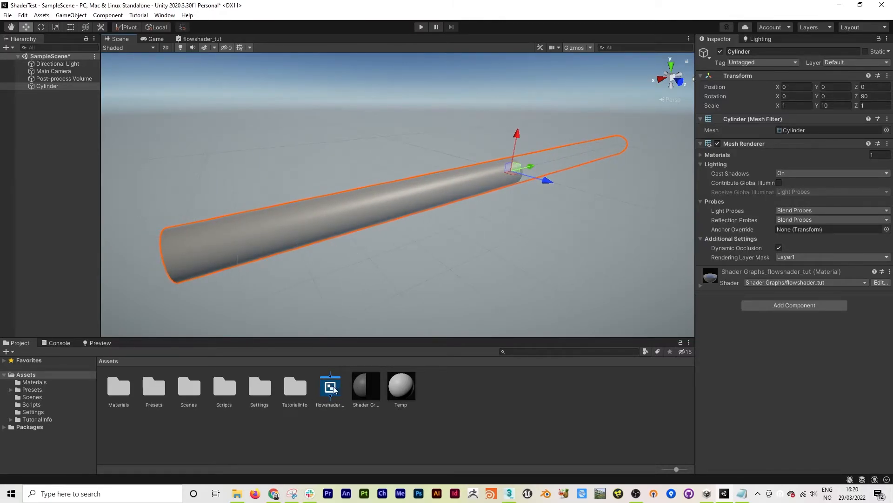
Step: Add a Float property named flow to the graph, then inspect the material's settings in Scene
double_click(330, 385)
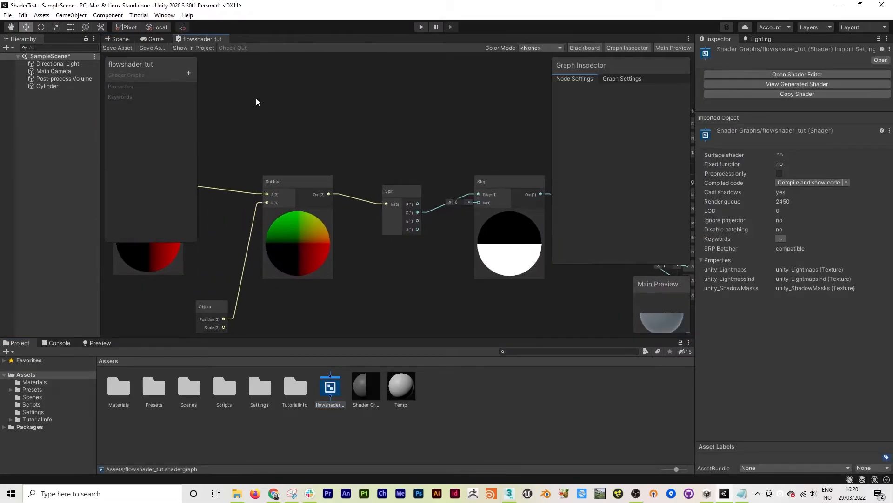
left_click(188, 73)
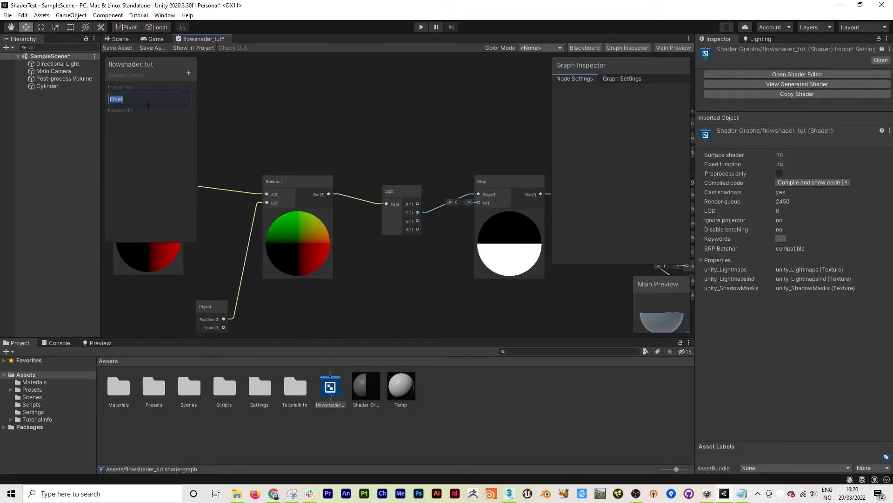
type("flow")
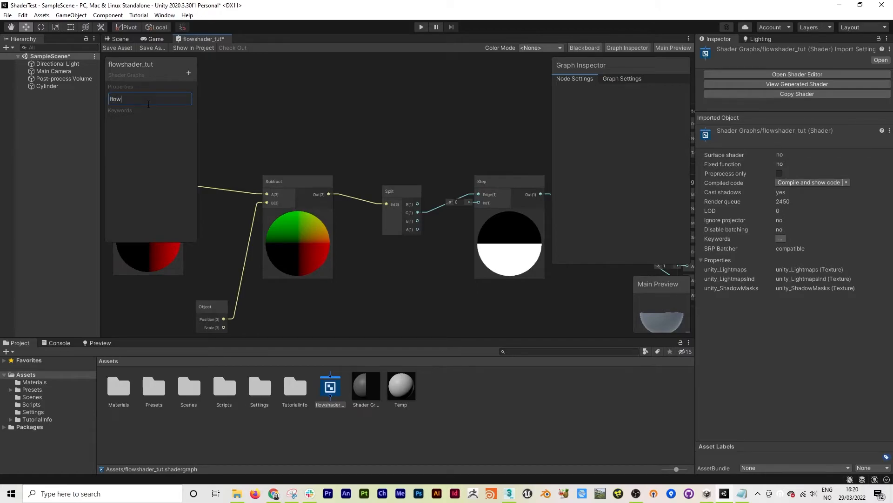
key("Return")
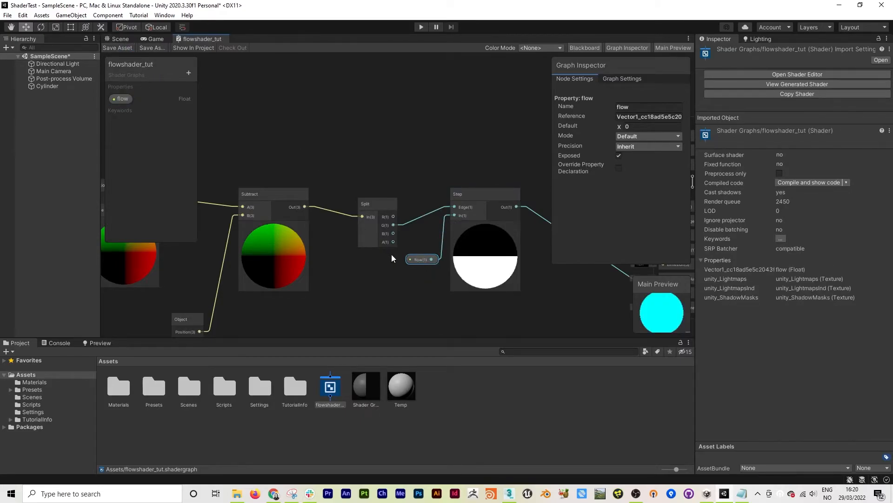
left_click(120, 38)
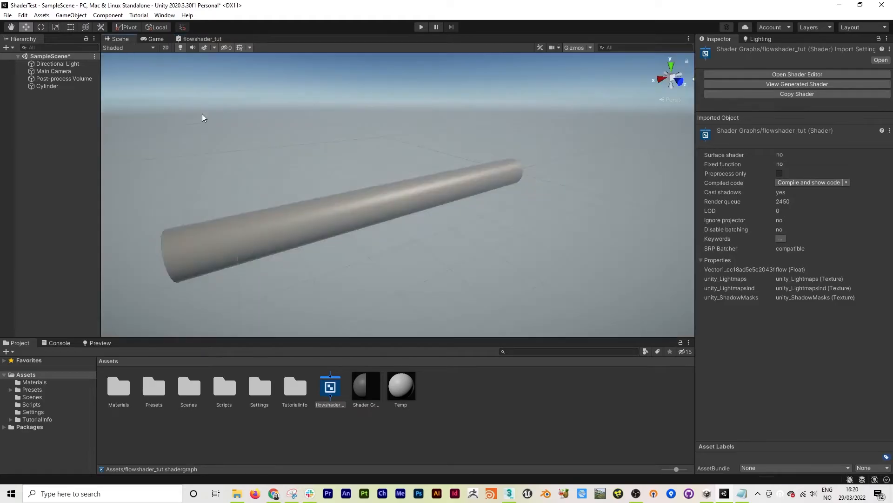
left_click(365, 386)
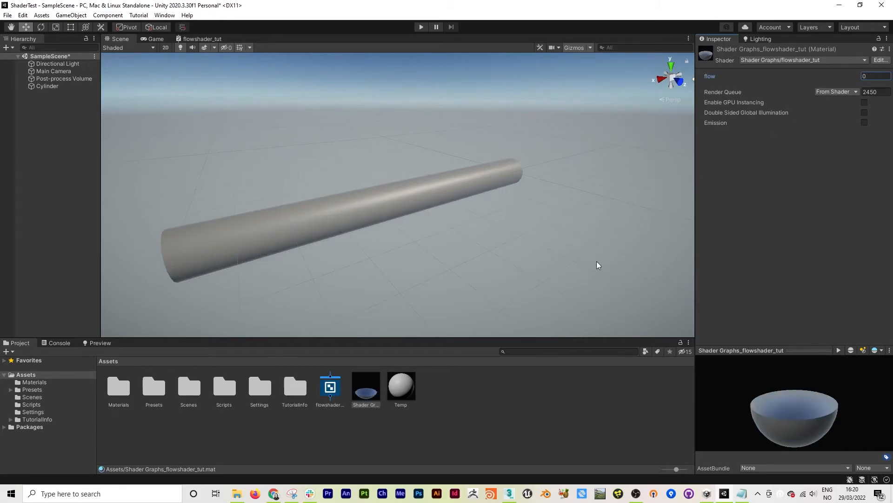
mouse_move(488, 307)
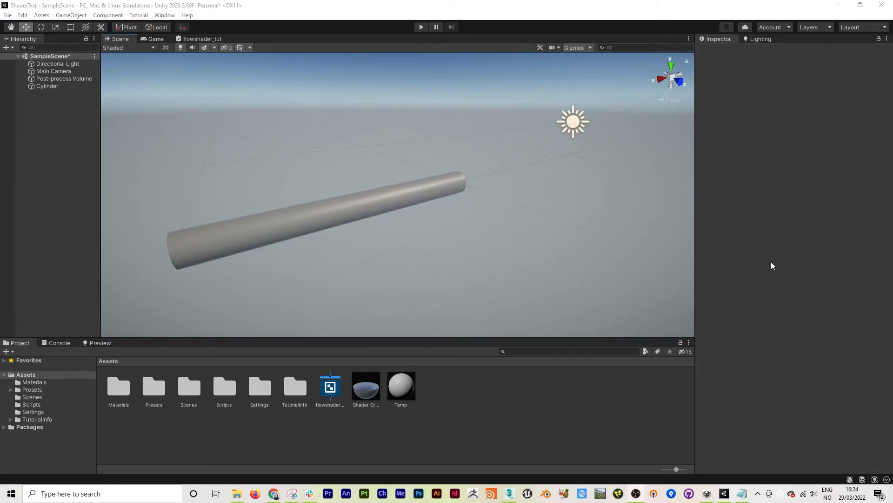
mouse_move(392, 203)
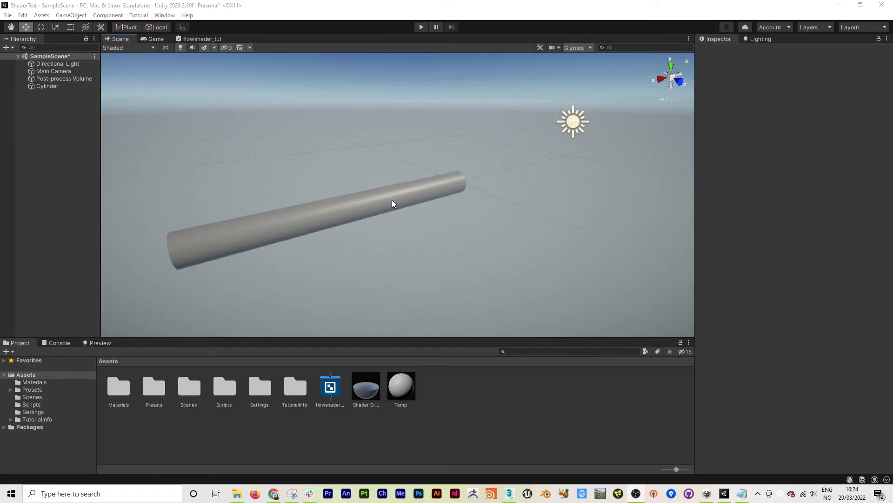
Step: Check the material's flow value and open the Animation window for the cylinder
left_click(366, 385)
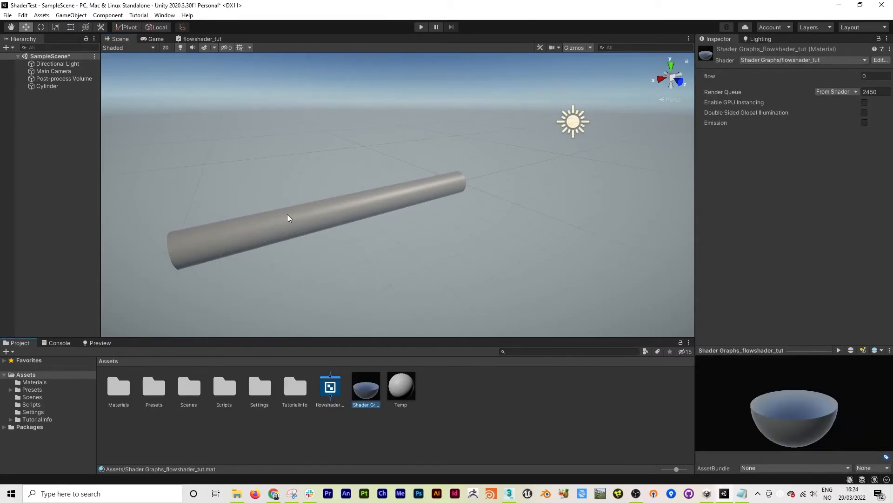
left_click(164, 15)
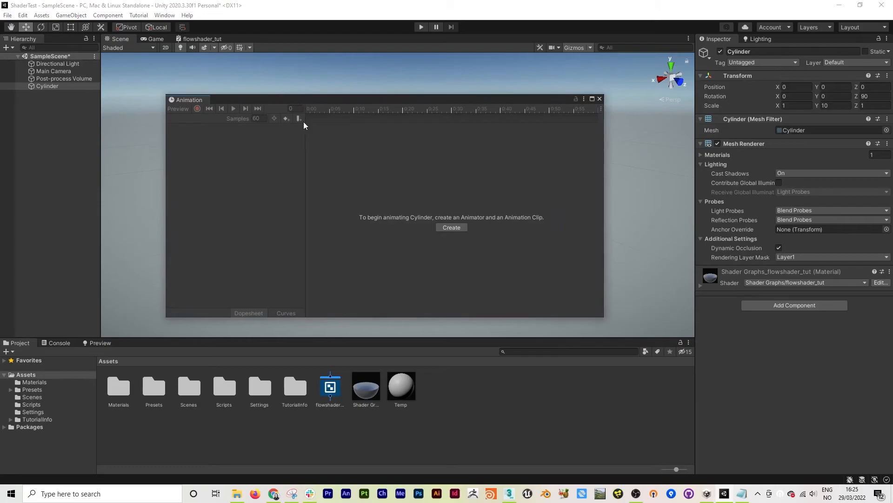
mouse_move(451, 228)
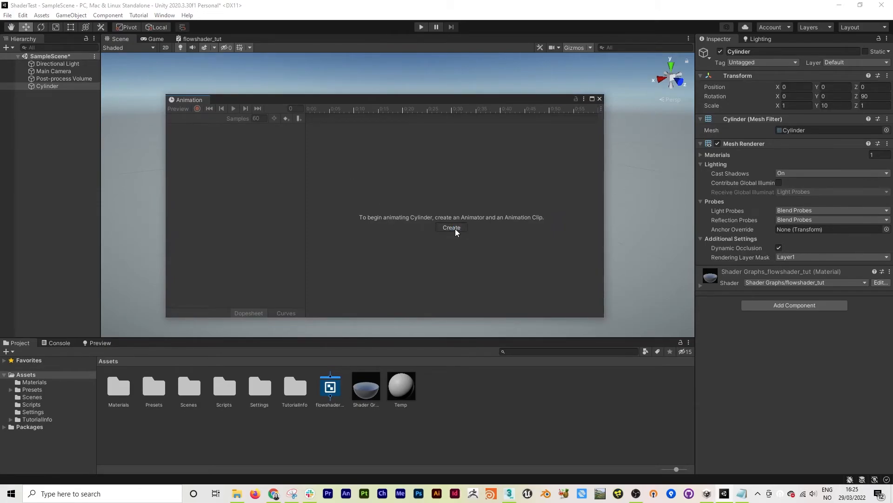
Step: Create an Animator with a clip saved as flowanim, then reselect the cylinder
left_click(451, 227)
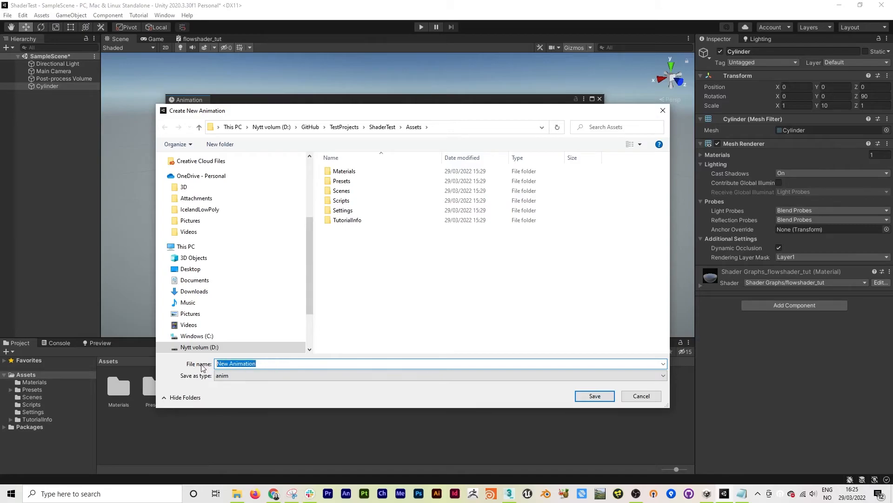
type("flowanim")
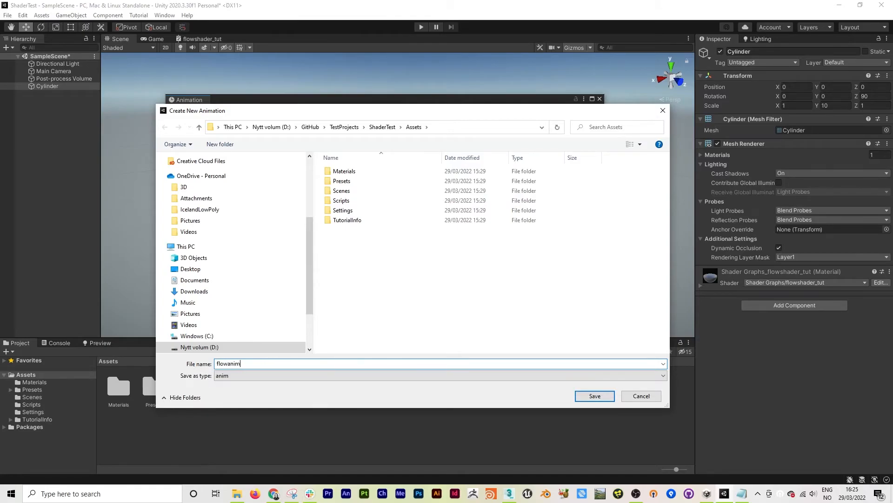
left_click(595, 396)
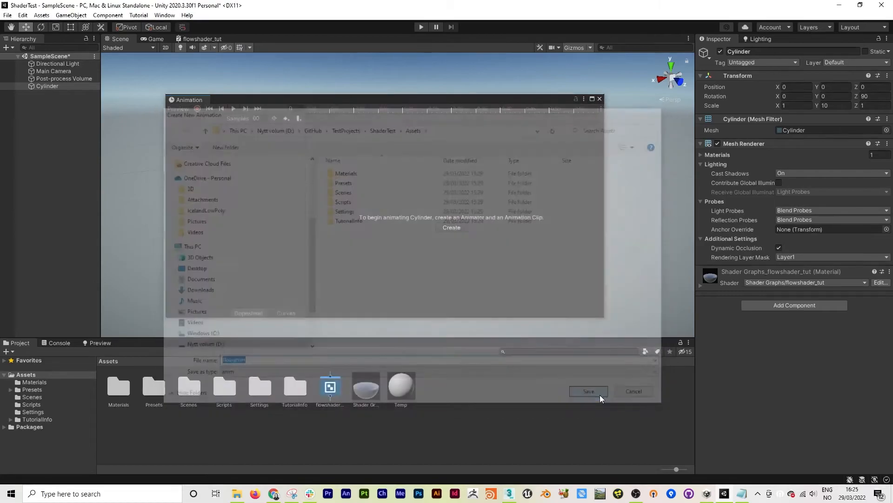
left_click(589, 391)
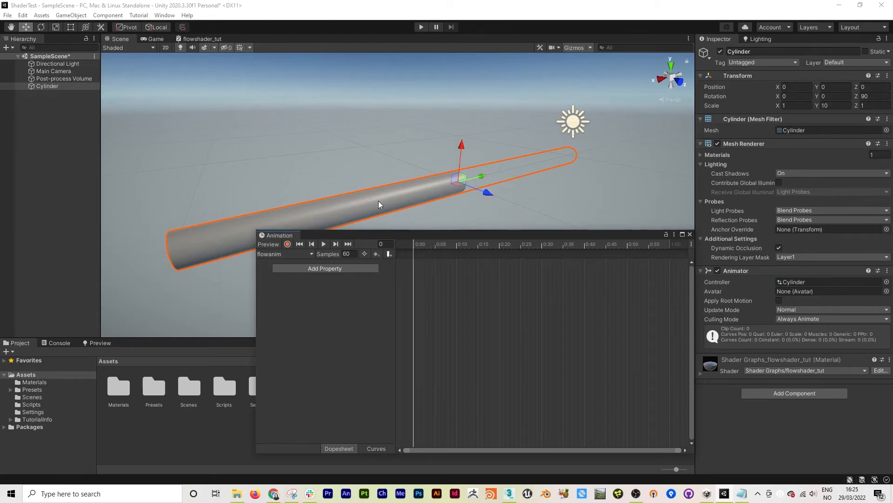
Step: Add the Mesh Renderer's Material flow property to flowanim, keyed at -1.09, and play it
left_click(324, 268)
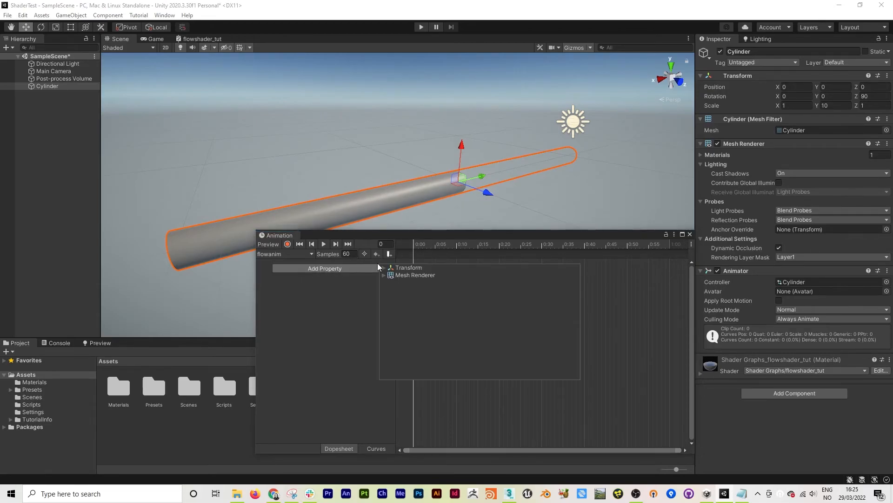
left_click(384, 275)
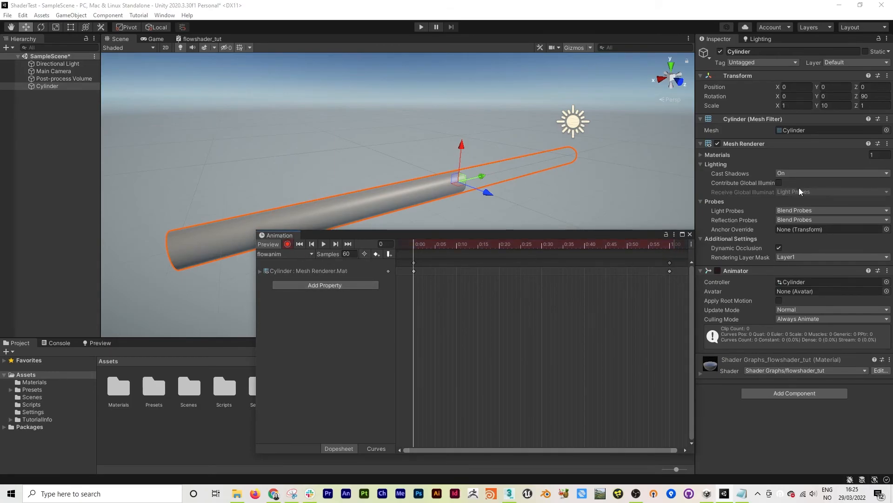
mouse_move(613, 220)
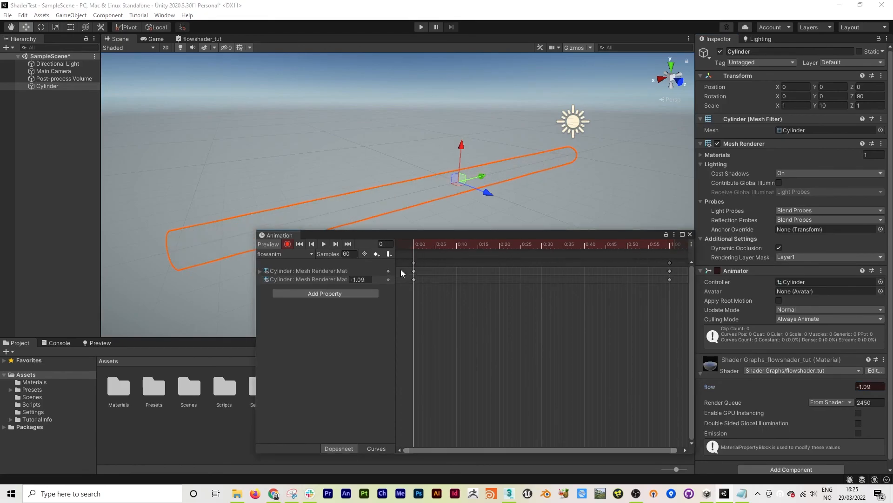
left_click(322, 244)
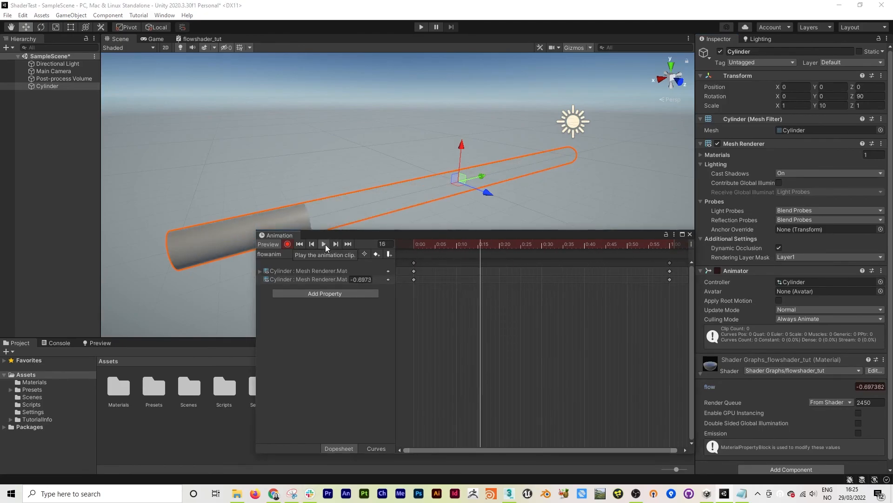